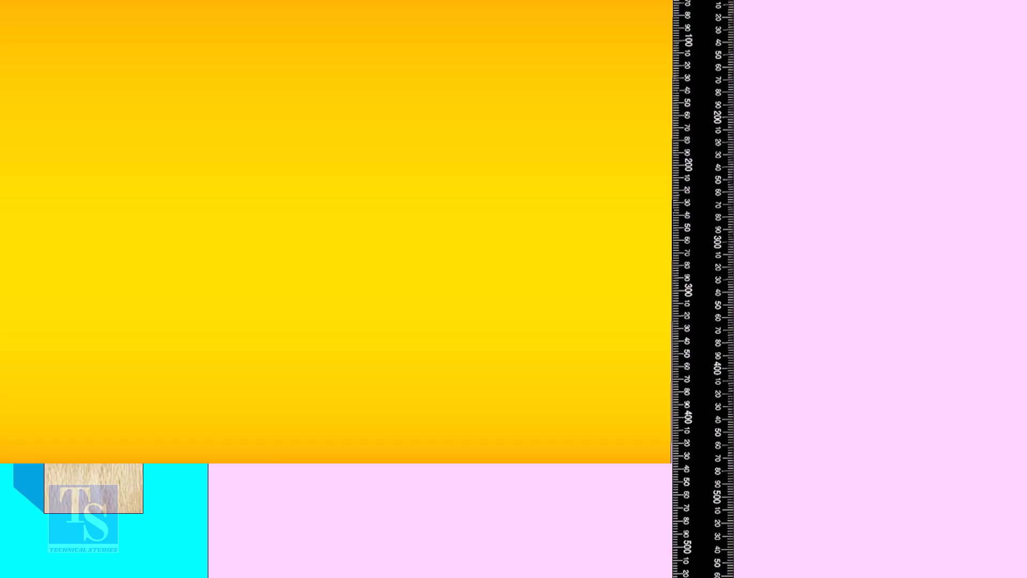
{"action": "scroll", "scroll_direction": "down", "scroll_amount": 3}
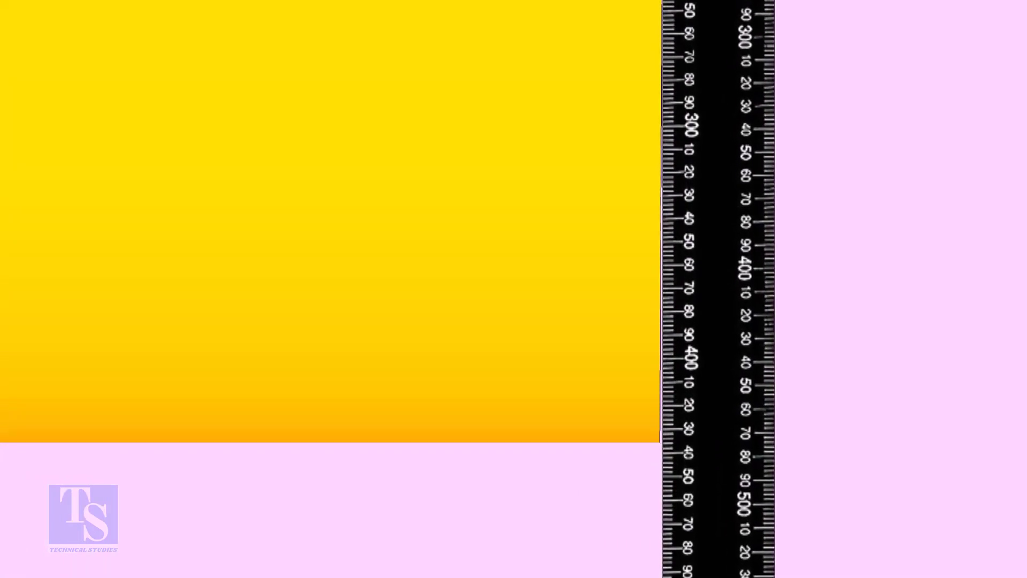